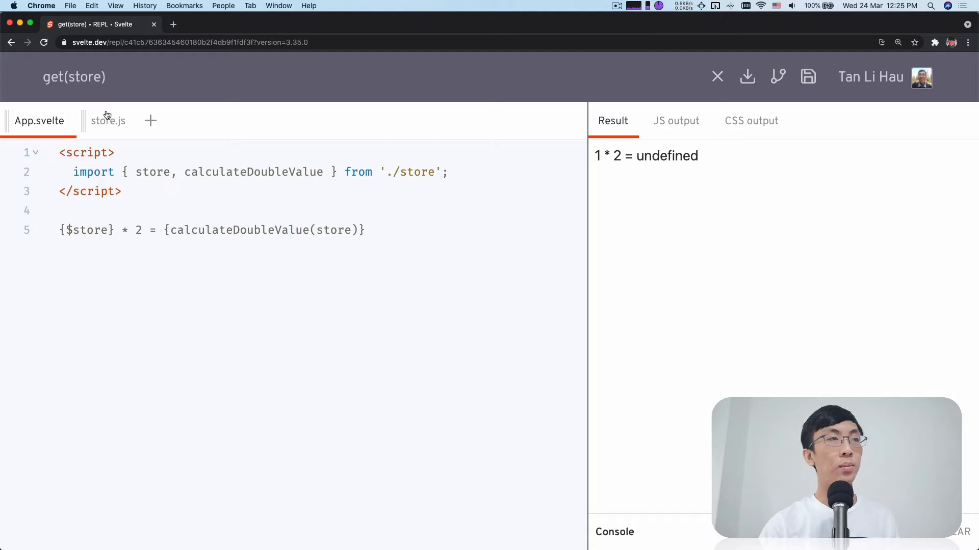
- Look over store.js and the imported store name in App.svelte
left_click(107, 120)
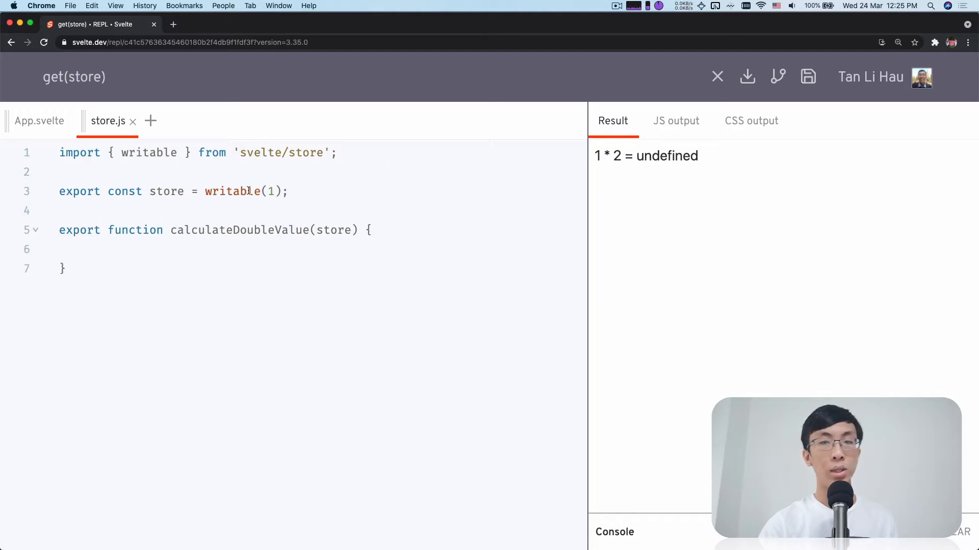
left_click(39, 120)
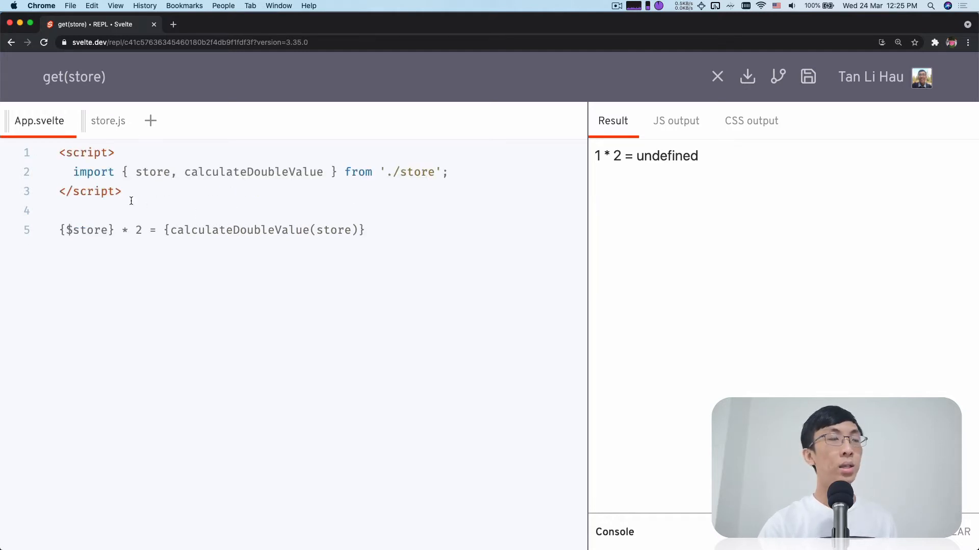
double_click(153, 171)
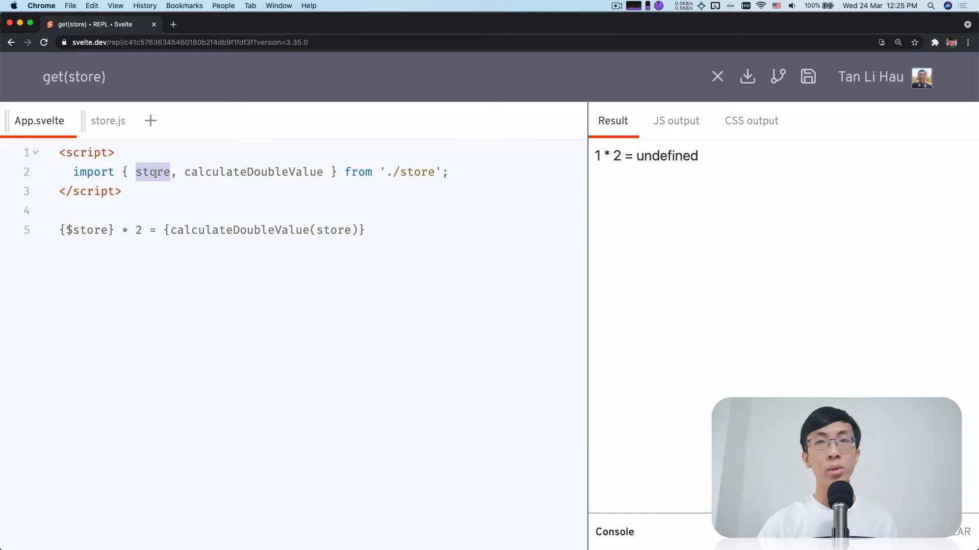
mouse_move(131, 287)
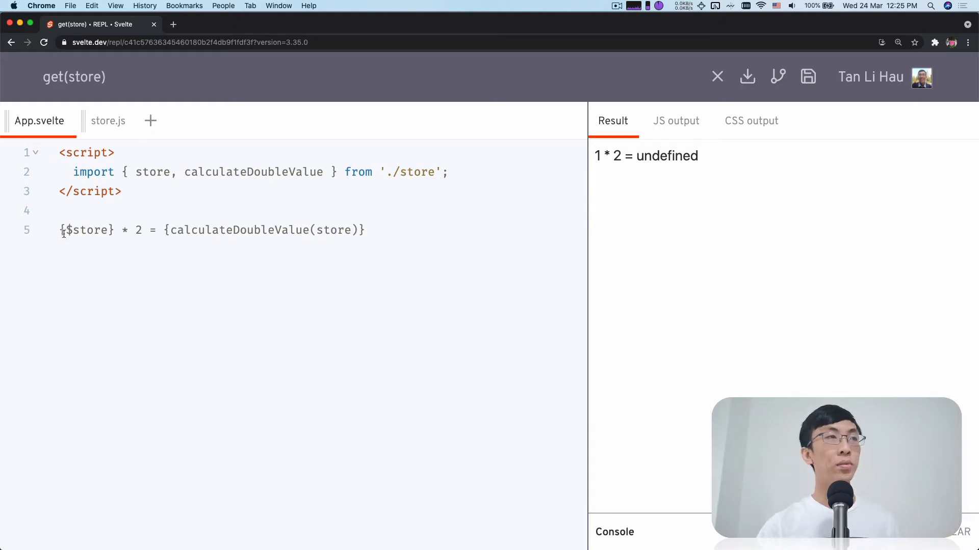
double_click(86, 230)
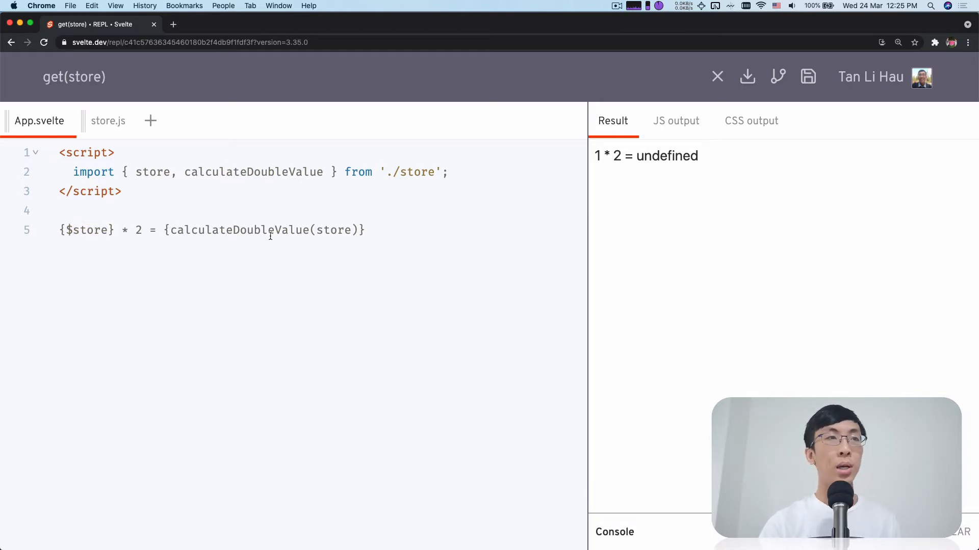
- Add a `$store;` line inside calculateDoubleValue in store.js
left_click(108, 120)
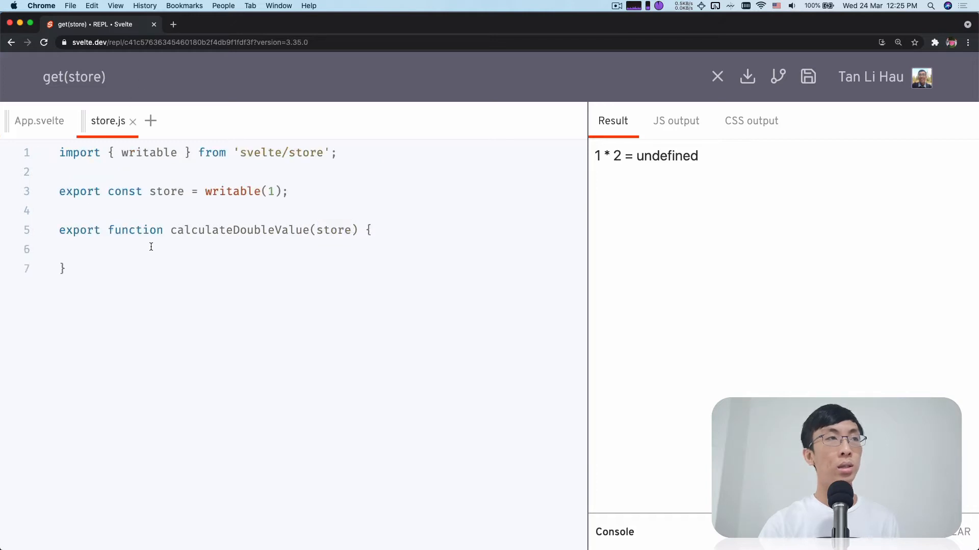
double_click(239, 230)
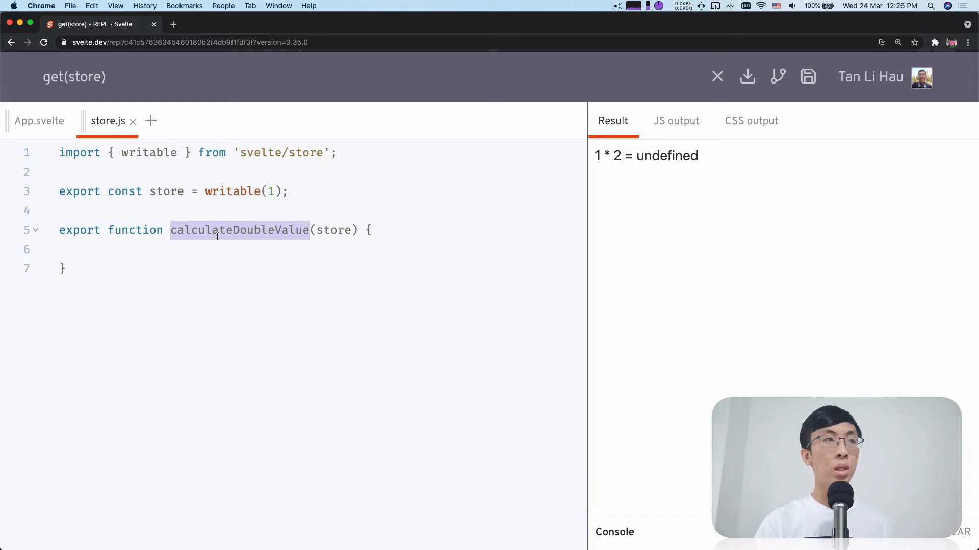
left_click(73, 249)
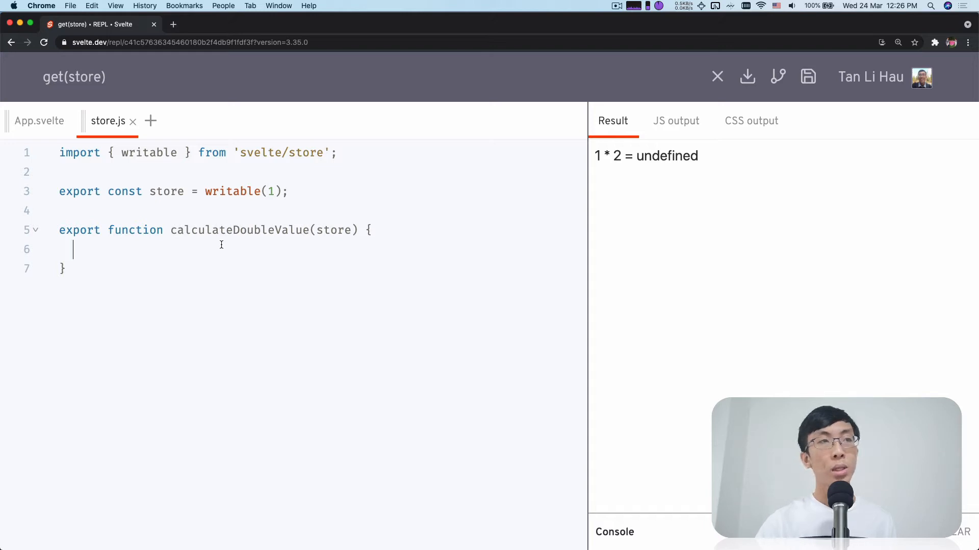
type("$")
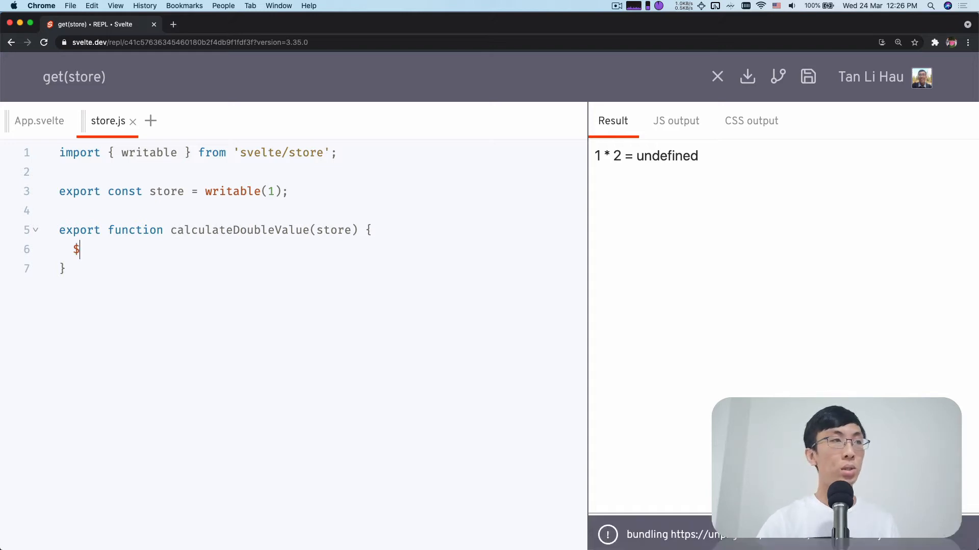
type("store;")
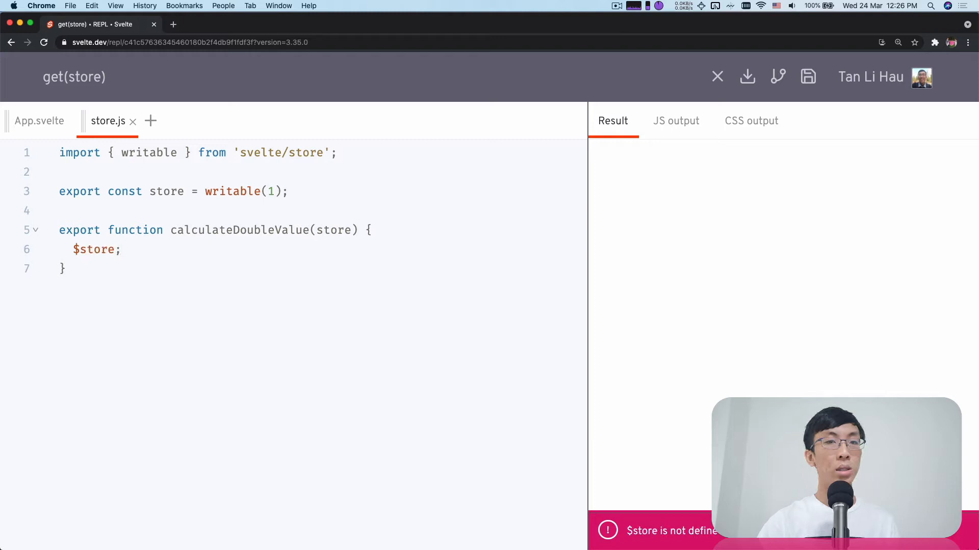
left_click(115, 249)
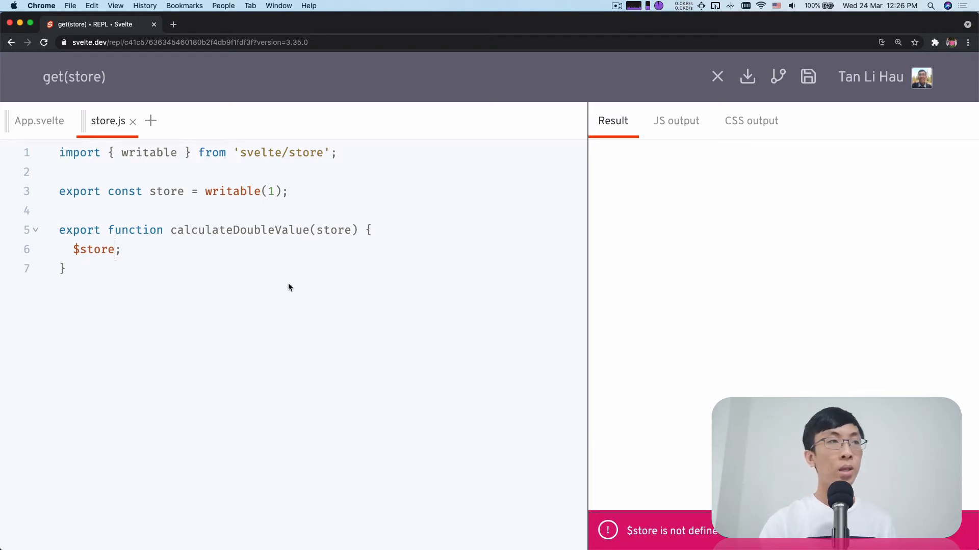
mouse_move(201, 238)
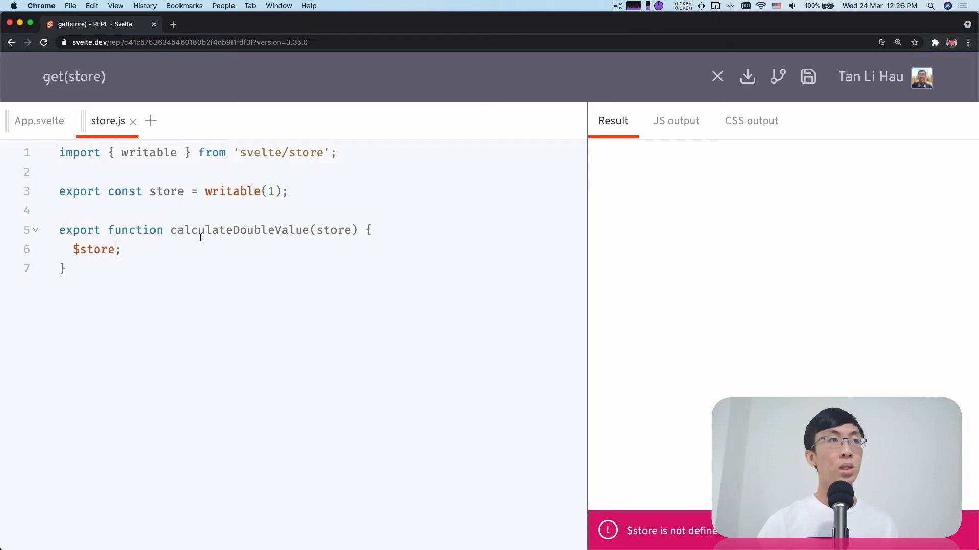
mouse_move(167, 247)
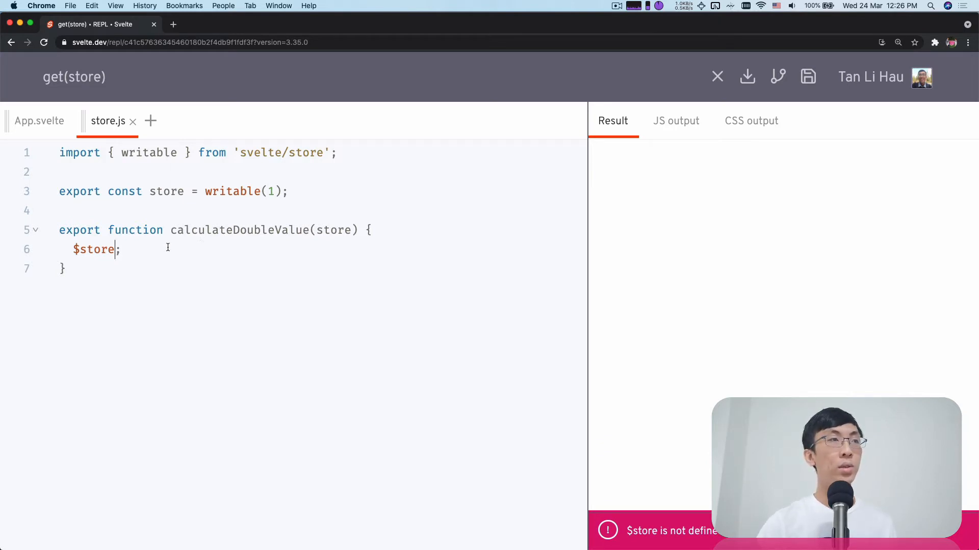
double_click(93, 249)
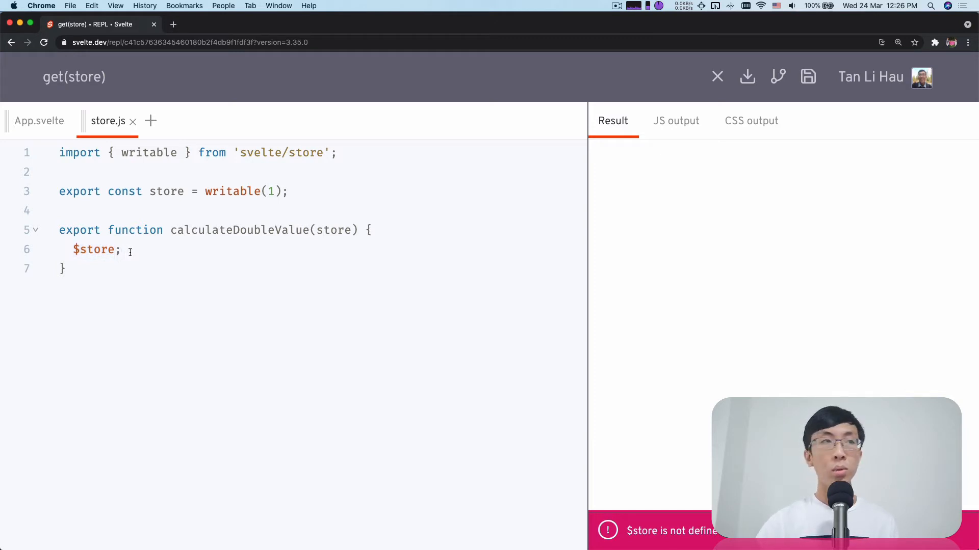
- Declare `let $store` and add `store.subscribe(value => { $store = value })` in calculateDoubleValue
double_click(94, 249)
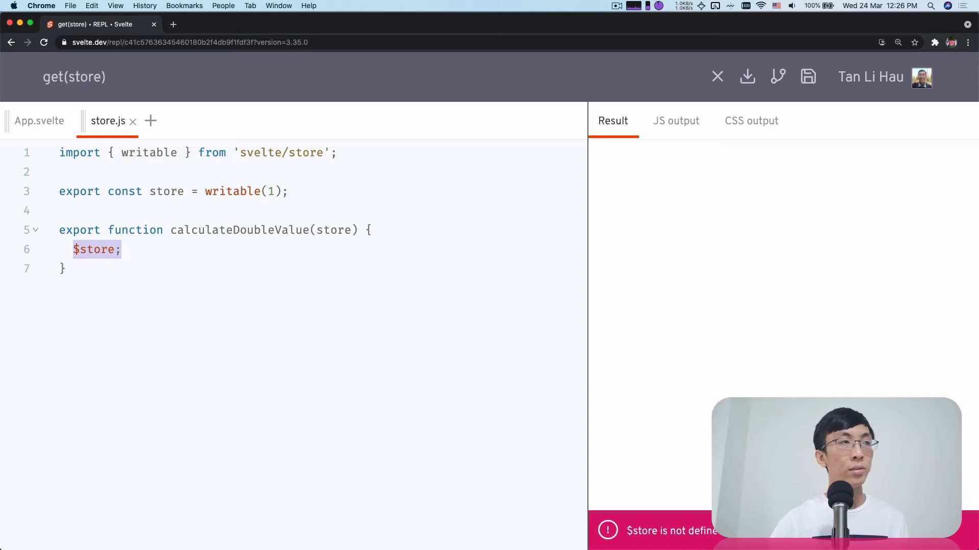
type("let")
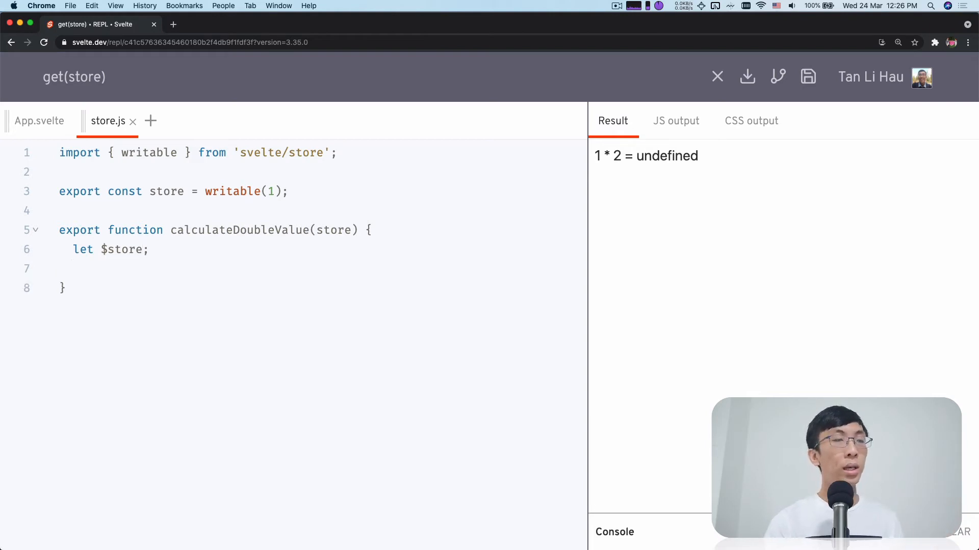
type("store.subsc")
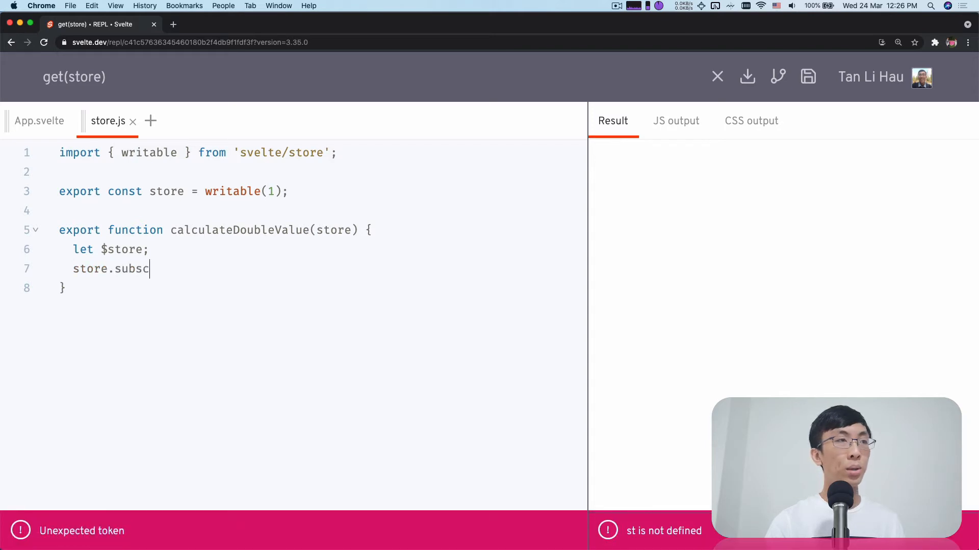
type("ribe()")
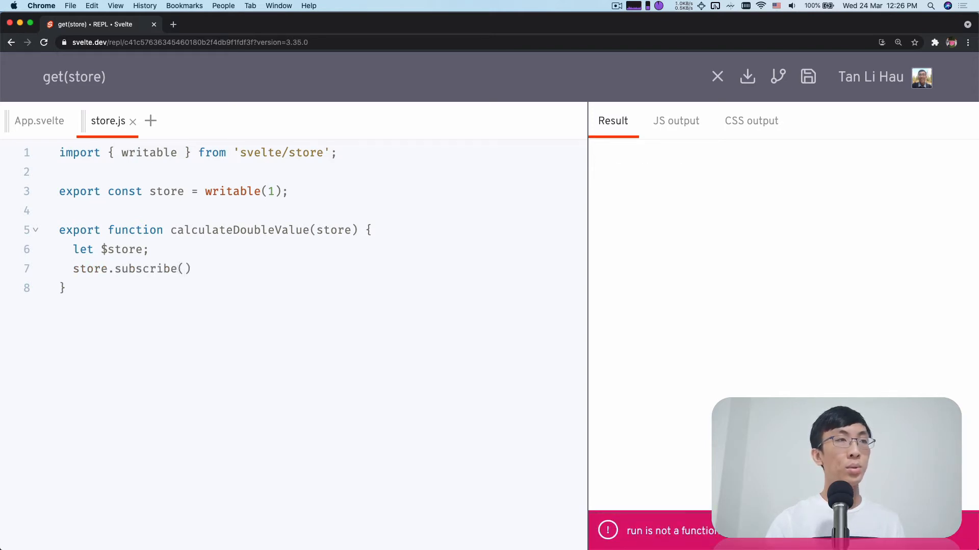
type("value =>")
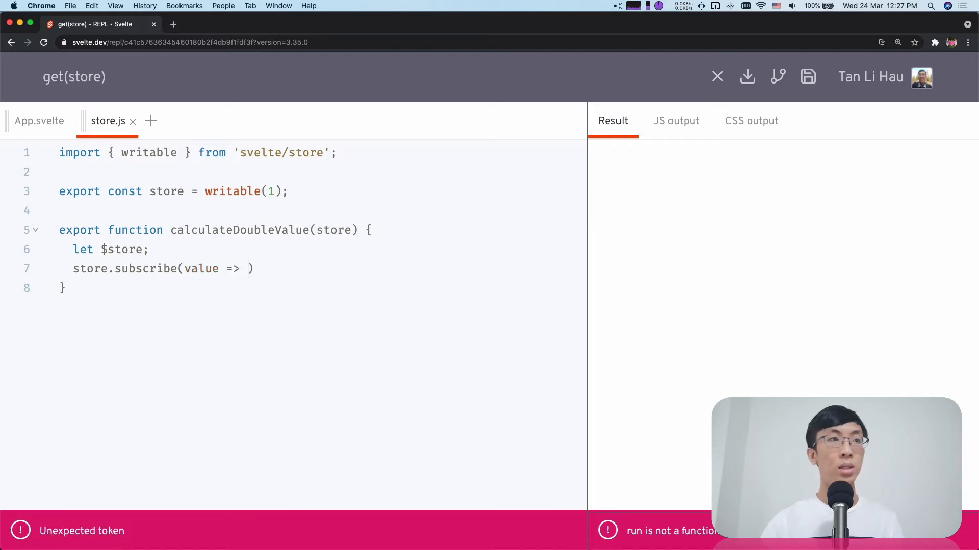
type("{")
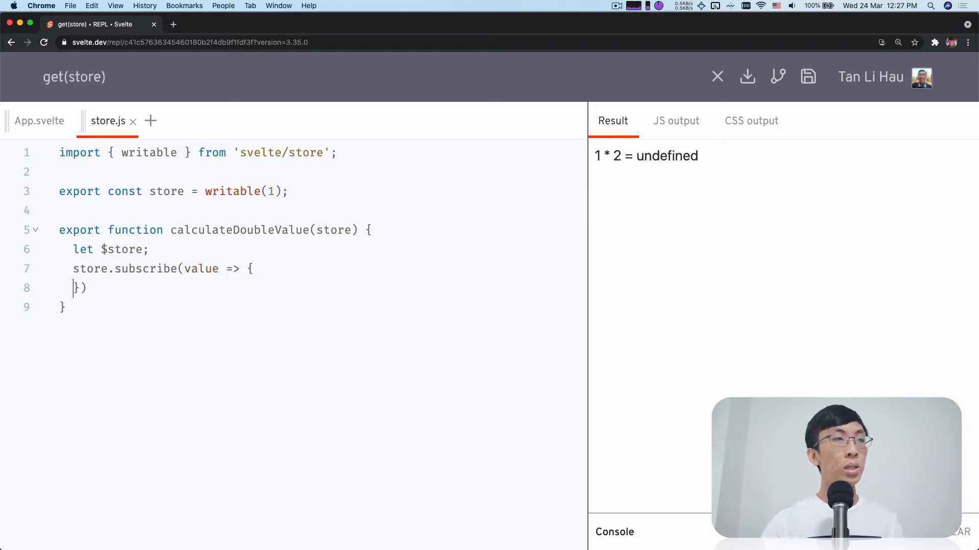
type("$")
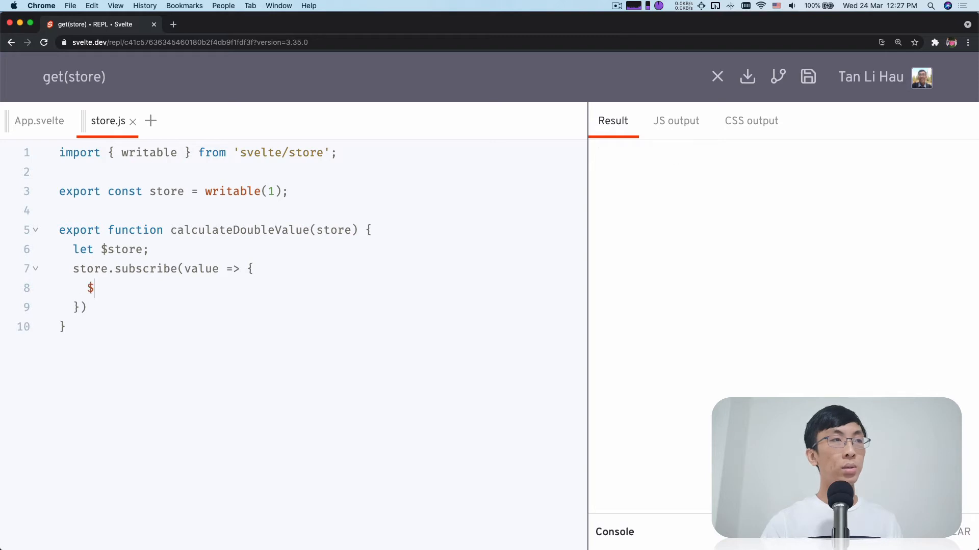
type("store = value;")
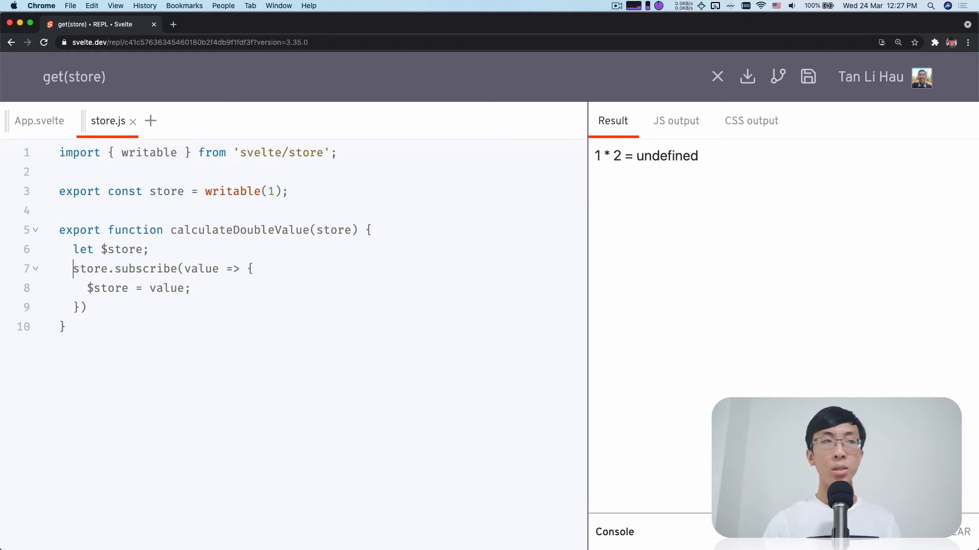
type("const")
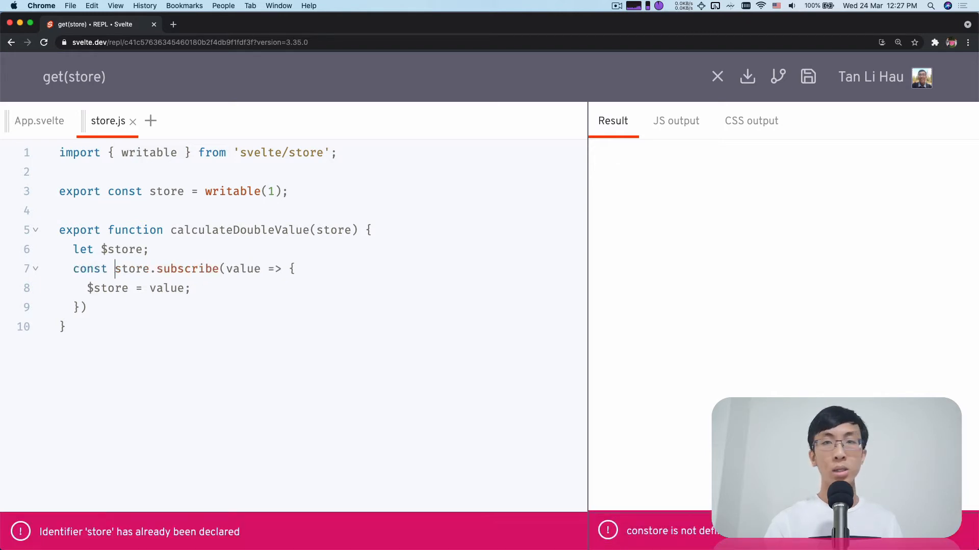
type("un")
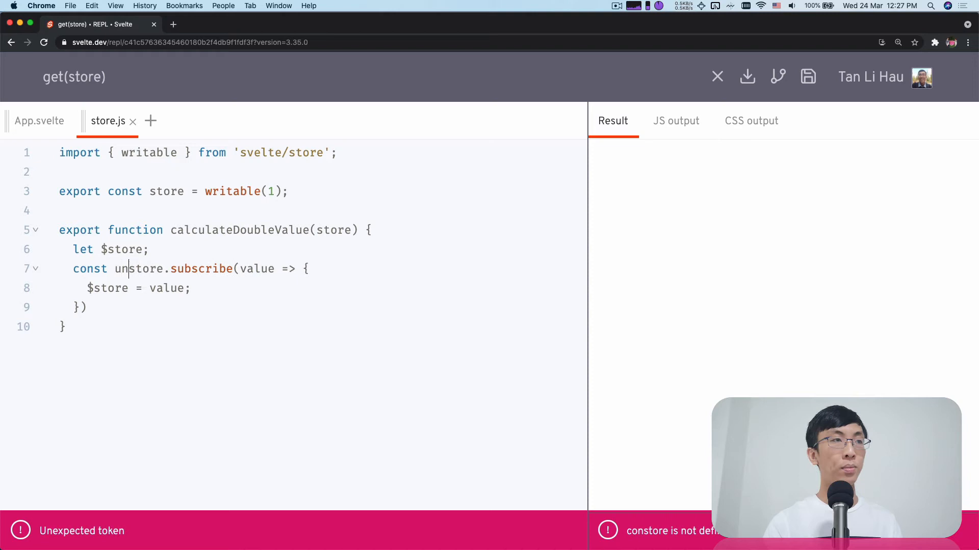
type("subscribe =")
left_click(323, 307)
type(";")
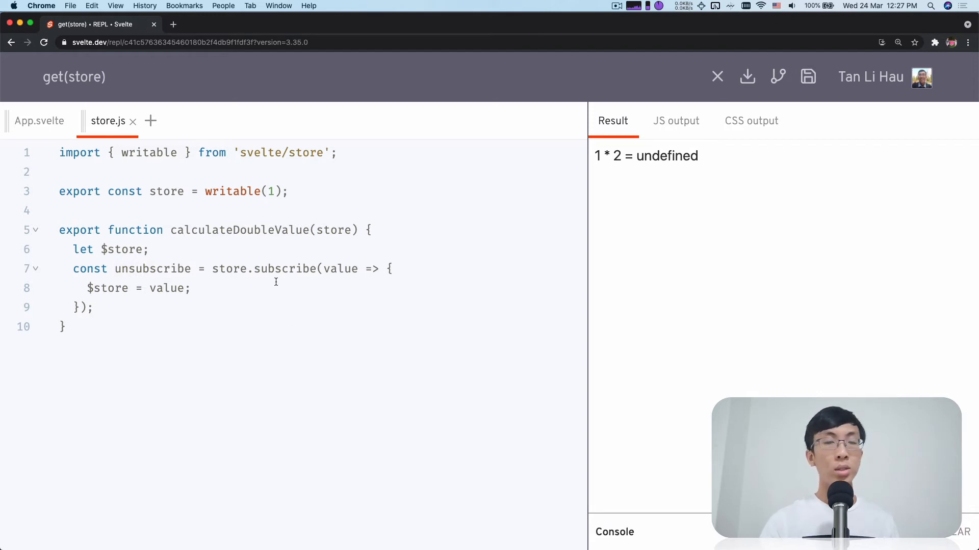
double_click(153, 268)
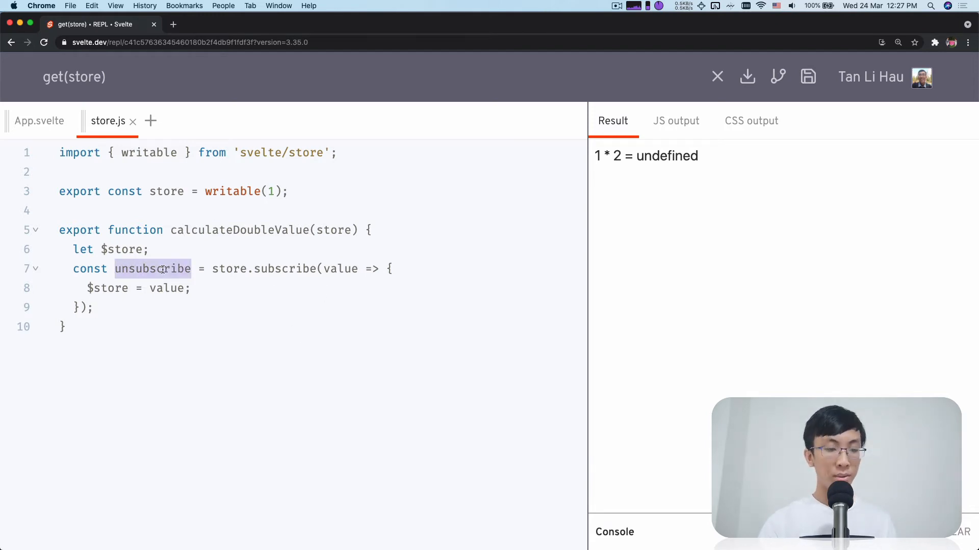
type("unsubscribe")
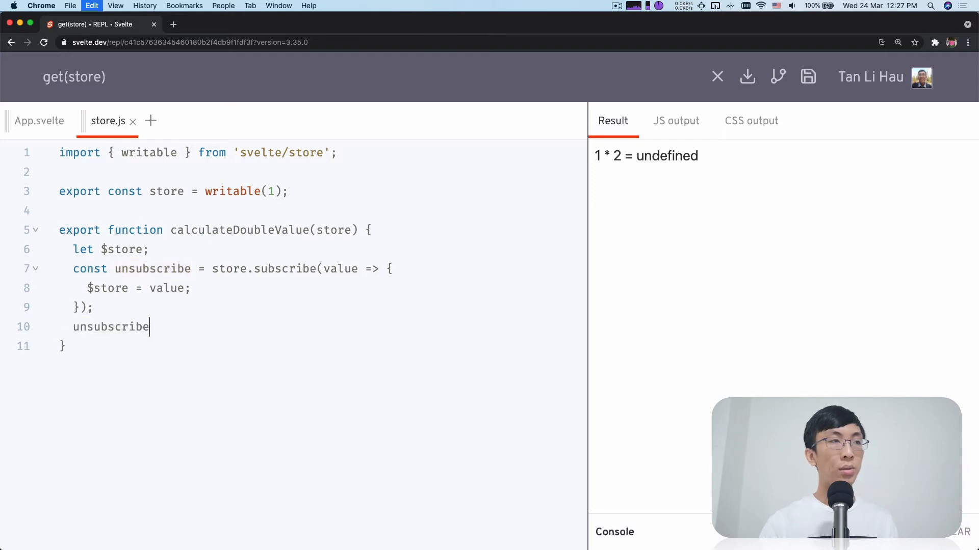
type("();")
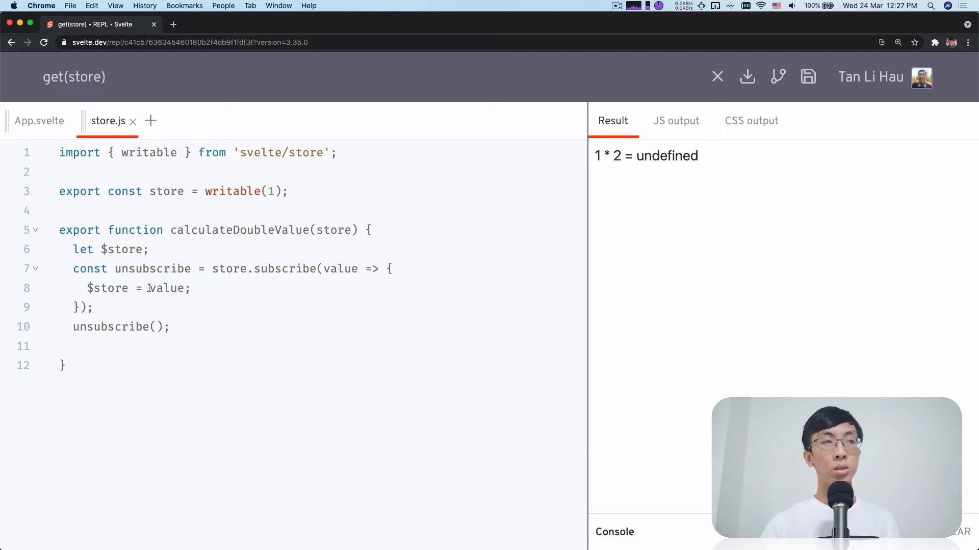
double_click(117, 250)
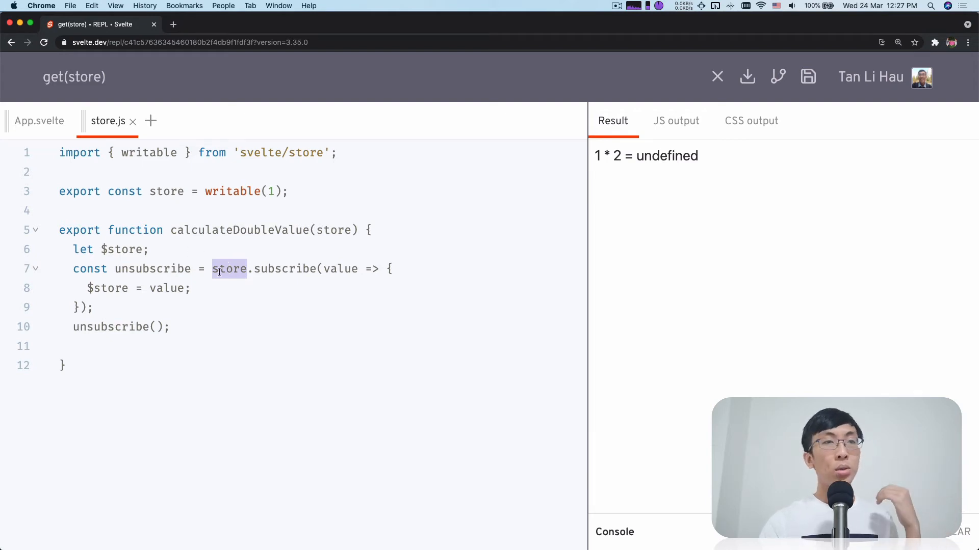
double_click(285, 269)
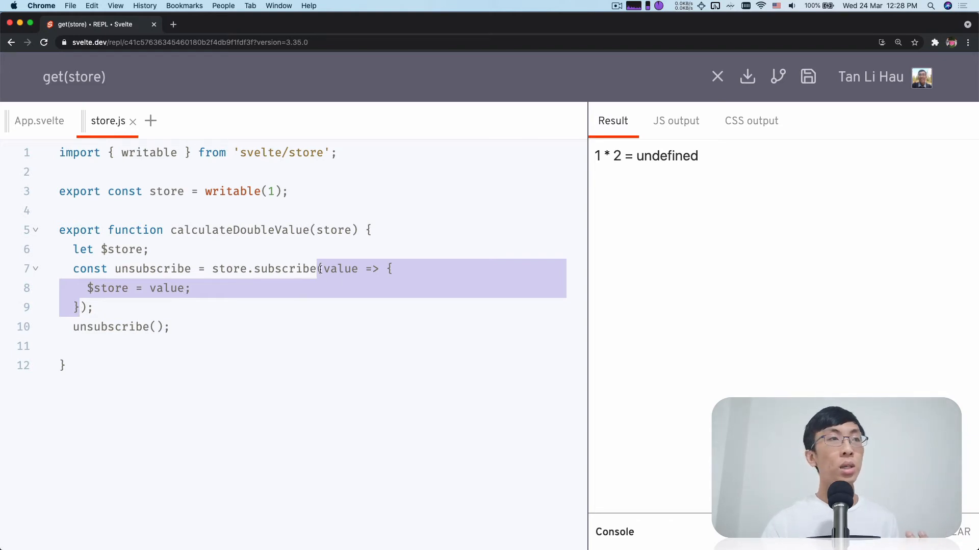
double_click(167, 287)
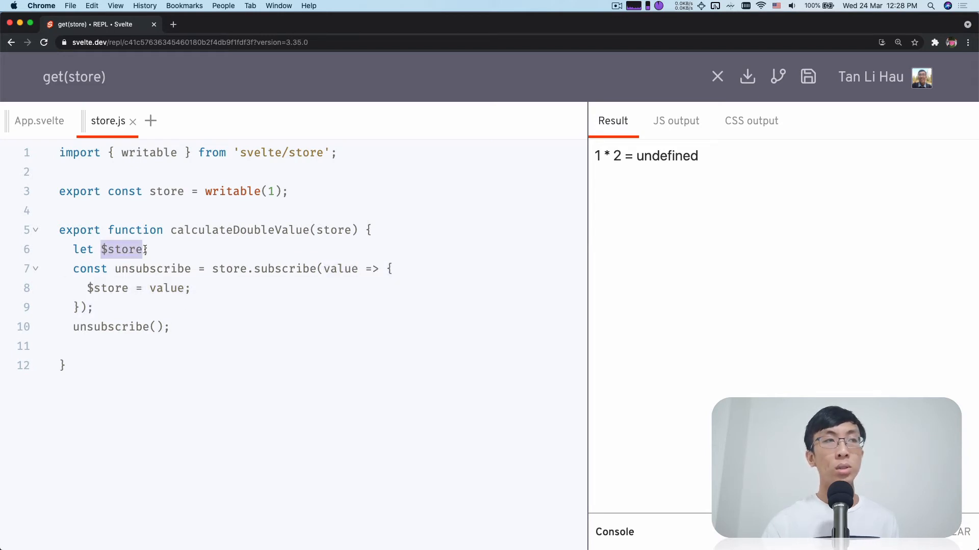
type(";")
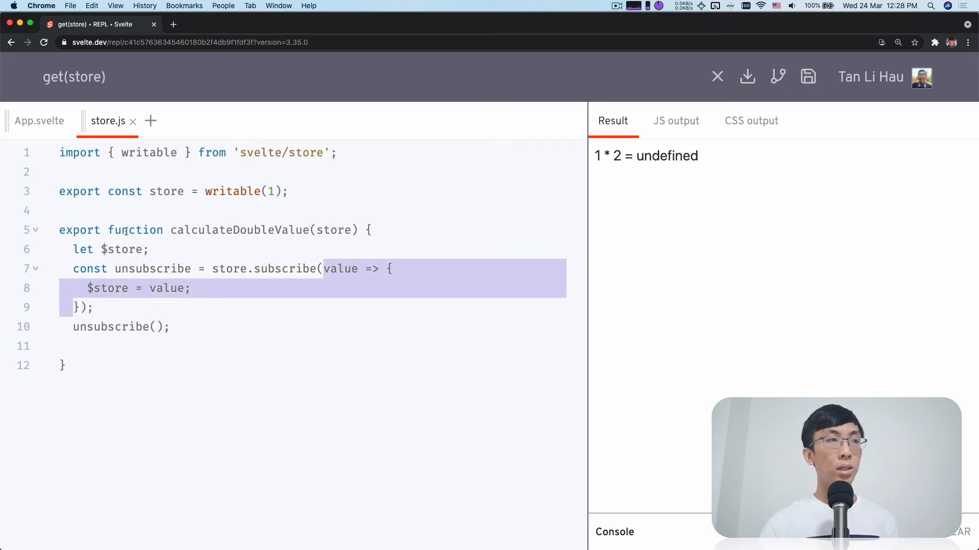
double_click(121, 250)
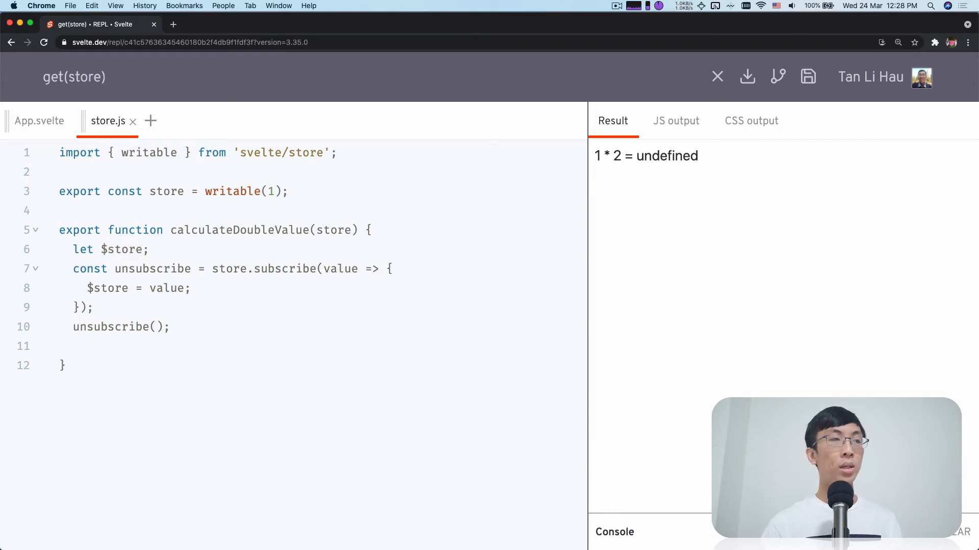
- Add `return $store * 2;` before calculateDoubleValue's closing brace
type("return")
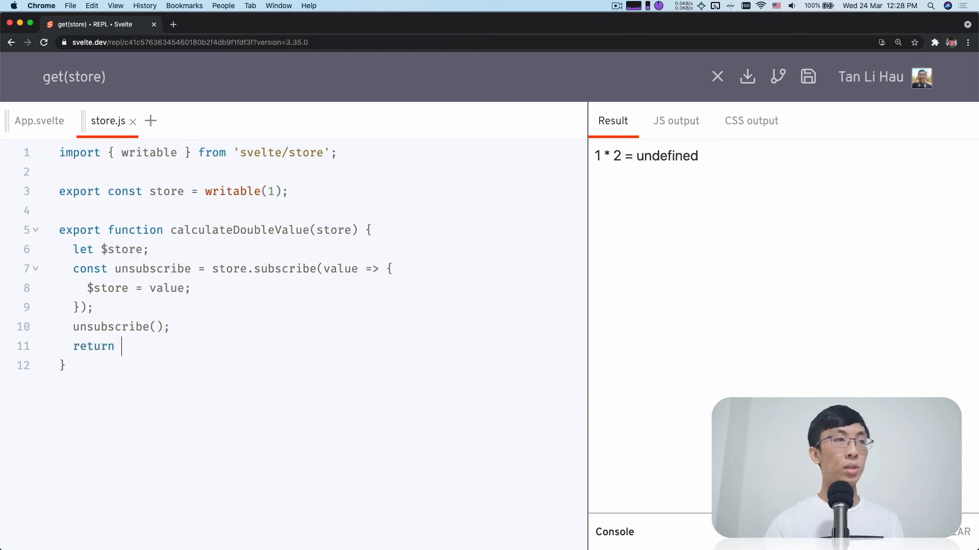
type("$store * 2")
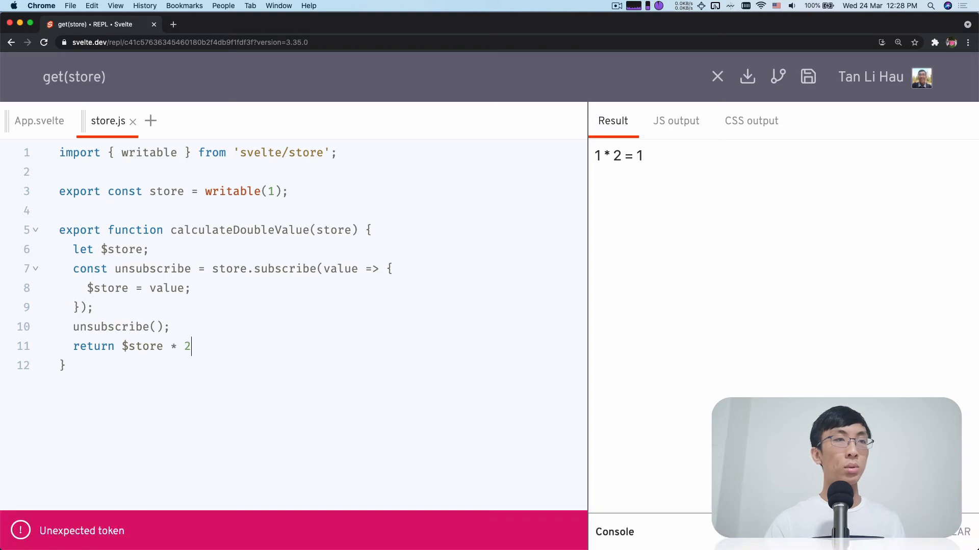
type(";")
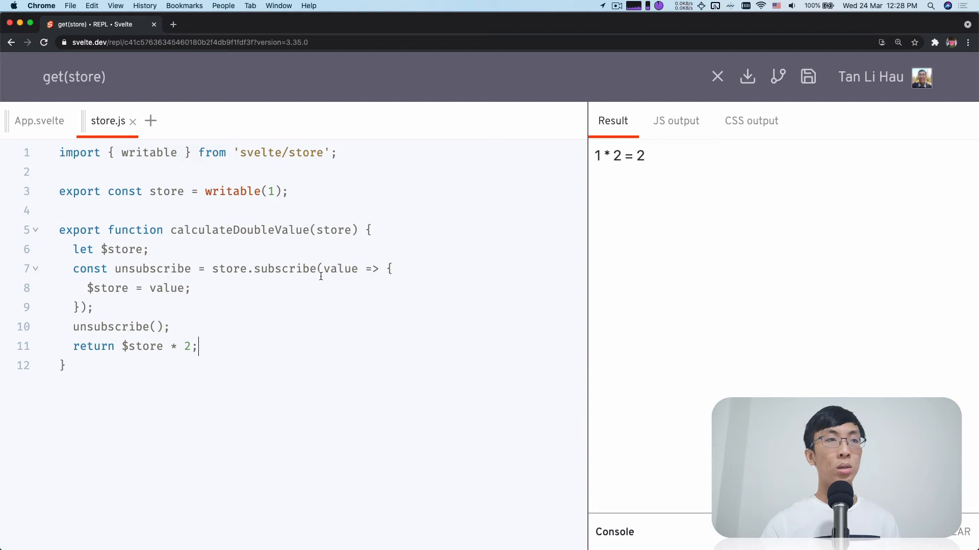
left_click_drag(324, 269, 93, 307)
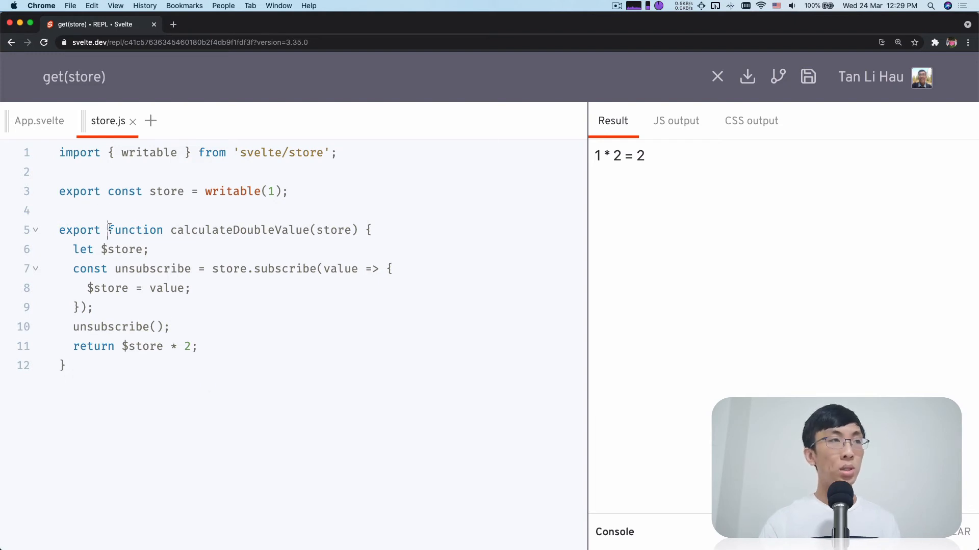
- Compare with App.svelte, inspecting its calculateDoubleValue copy and $store declaration
left_click_drag(108, 230, 66, 365)
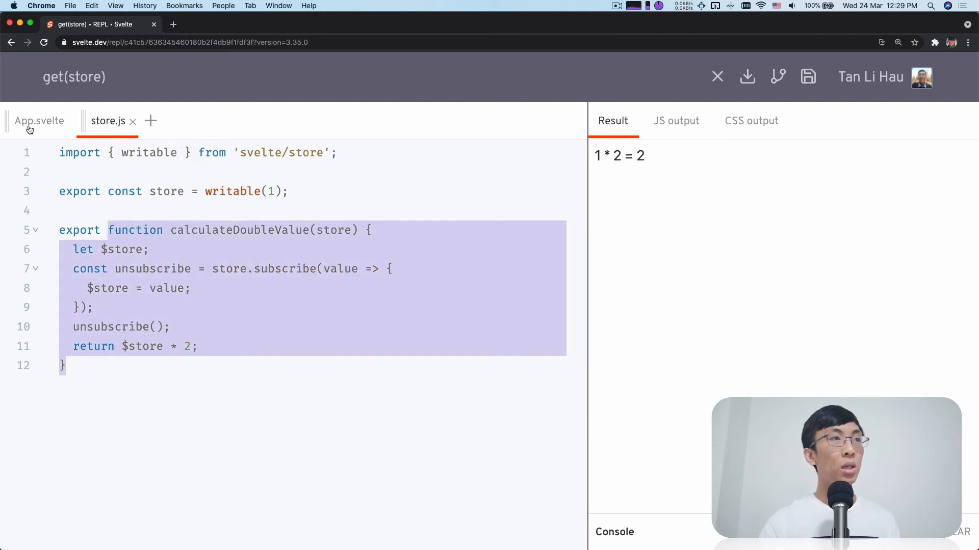
left_click(39, 121)
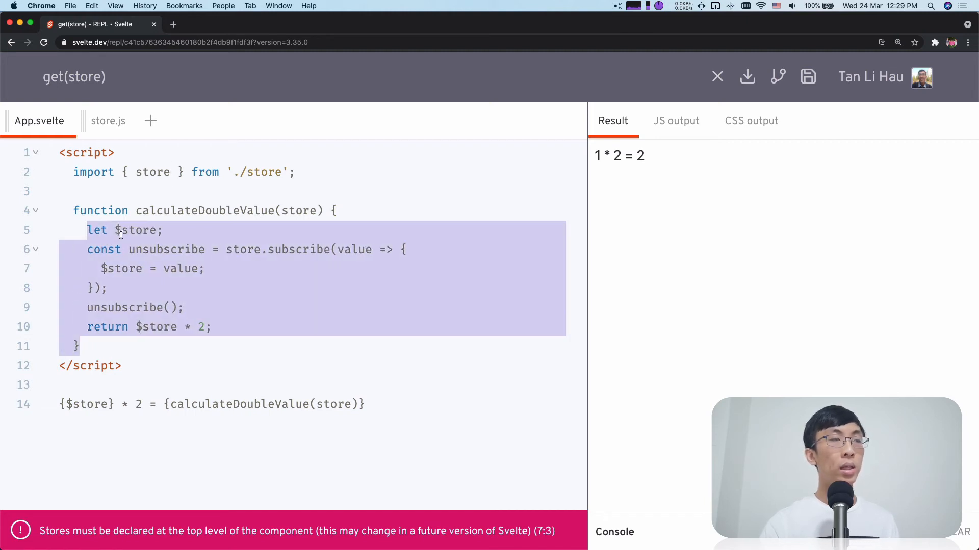
left_click(164, 230)
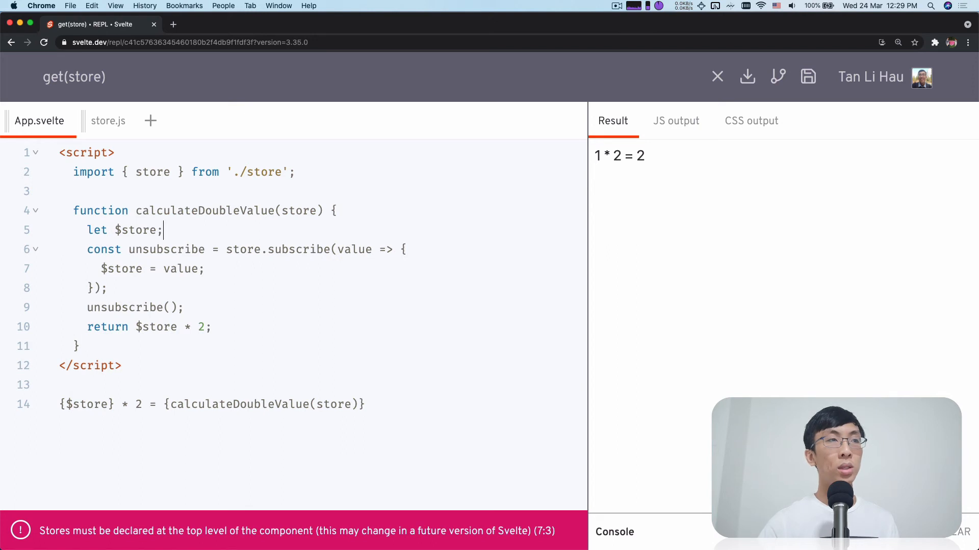
double_click(136, 229)
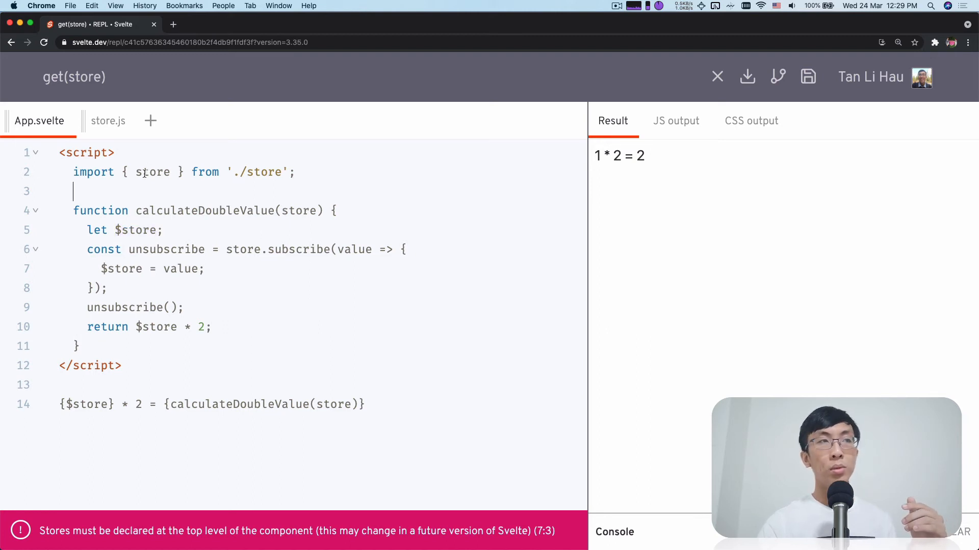
double_click(132, 230)
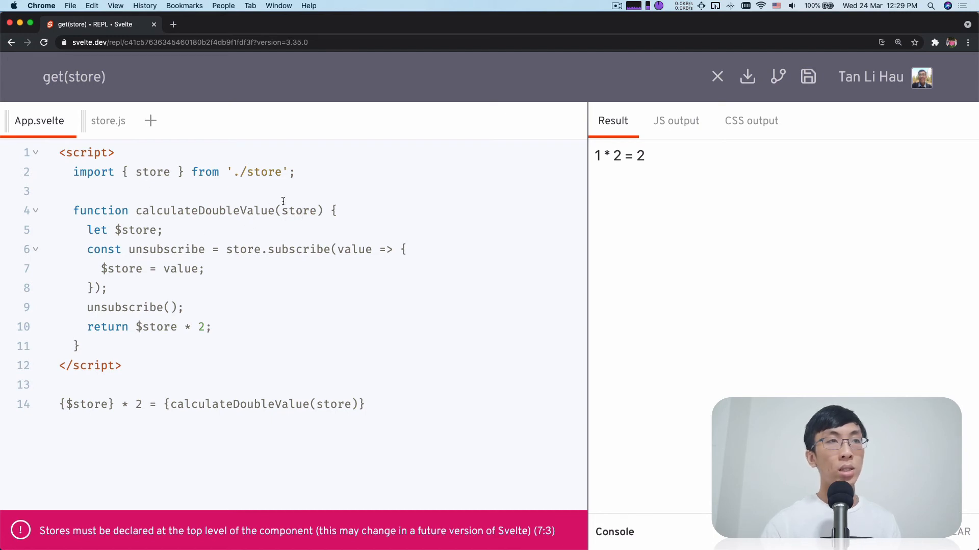
- Rename App.svelte's local $store variable to _store inside calculateDoubleValue
double_click(299, 211)
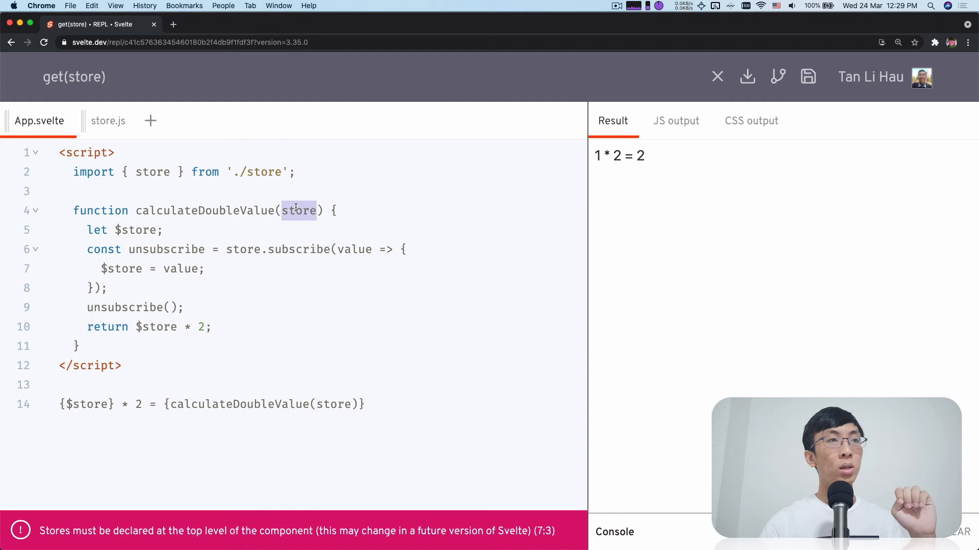
double_click(152, 172)
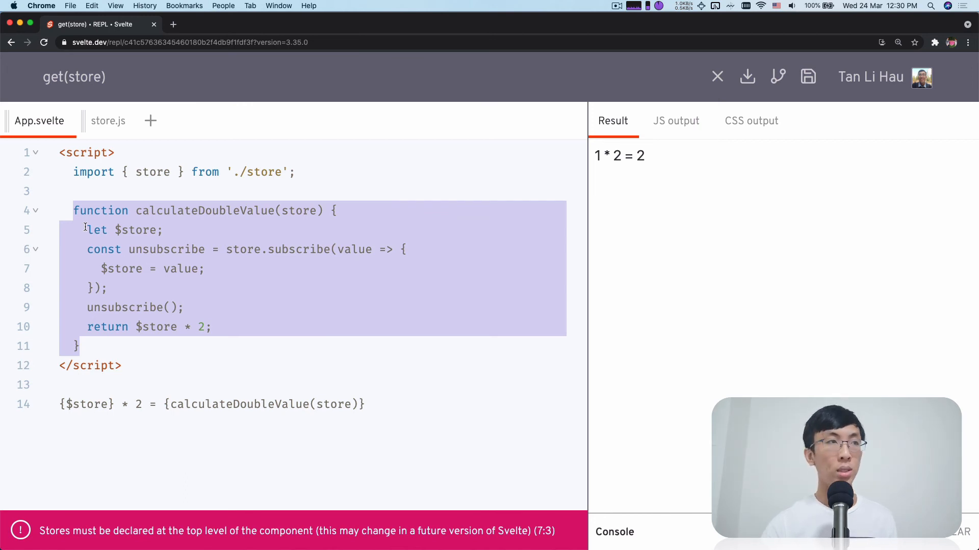
double_click(298, 211)
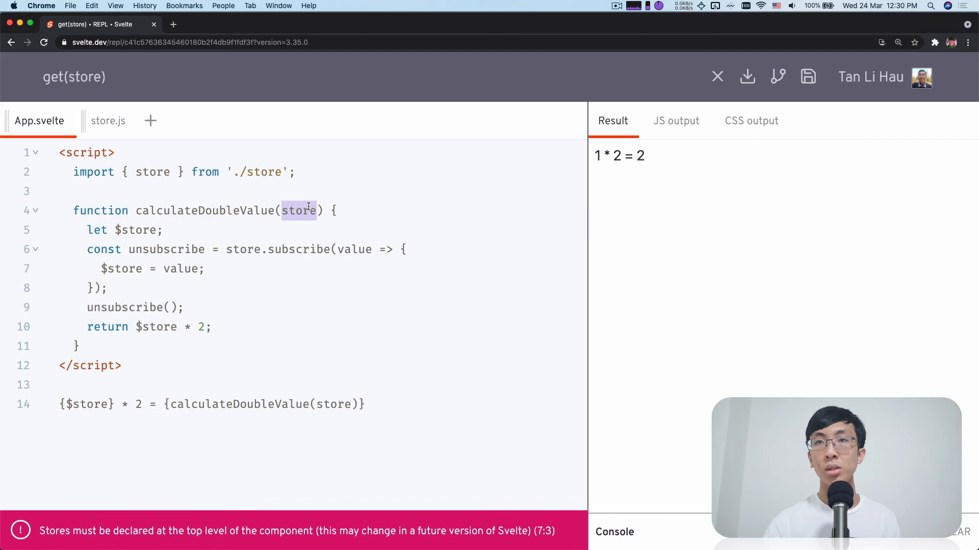
mouse_move(314, 240)
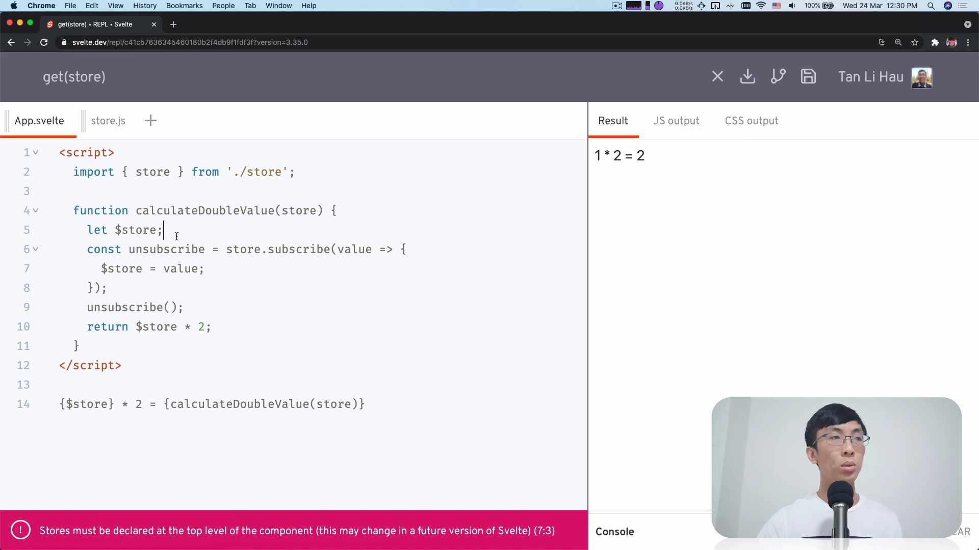
key("Backspace")
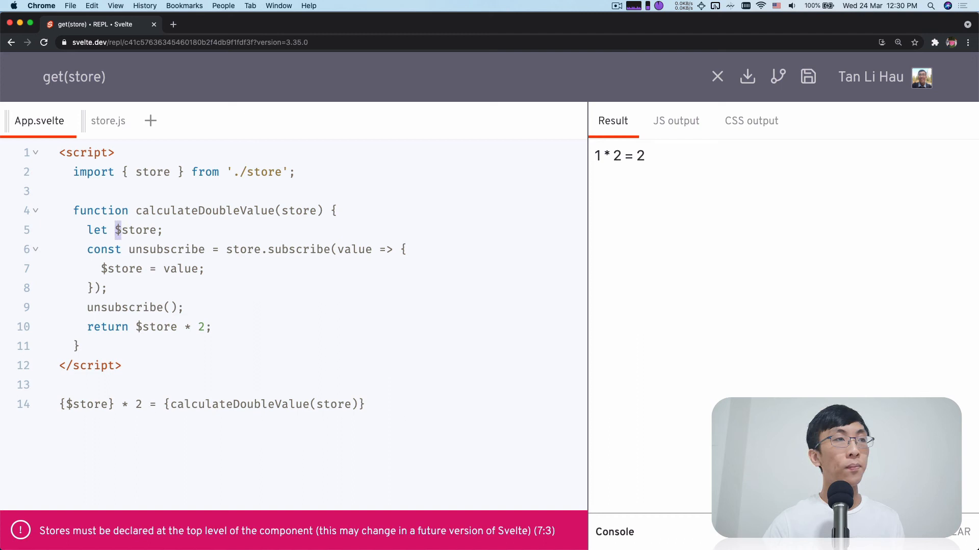
key("Backspace")
type("_")
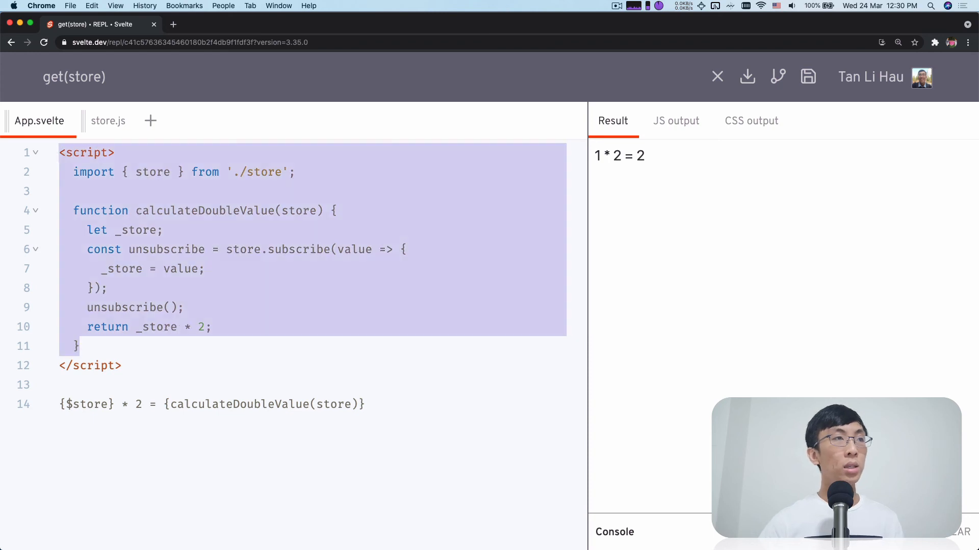
- Comment out App.svelte's duplicate calculateDoubleValue with Cmd+/ and return to store.js
key("cmd+/")
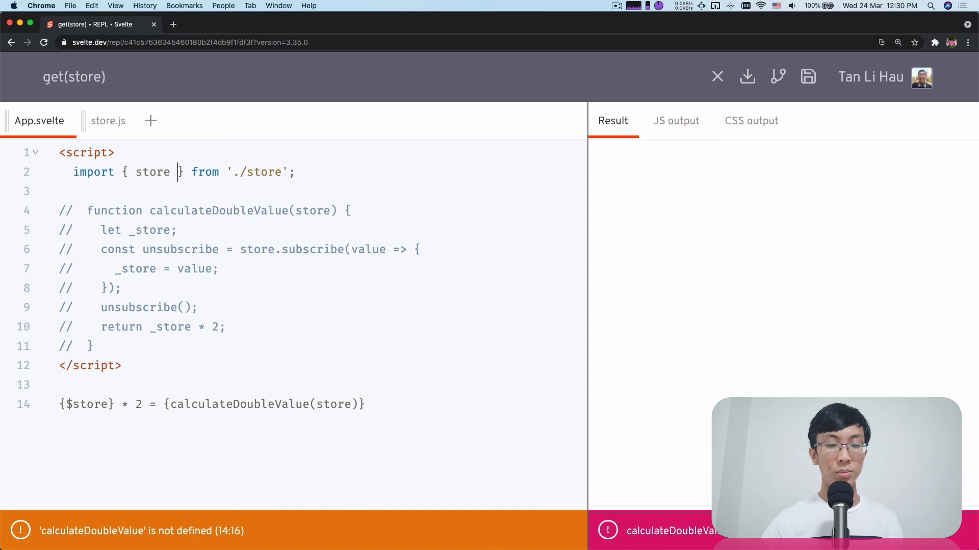
left_click(107, 120)
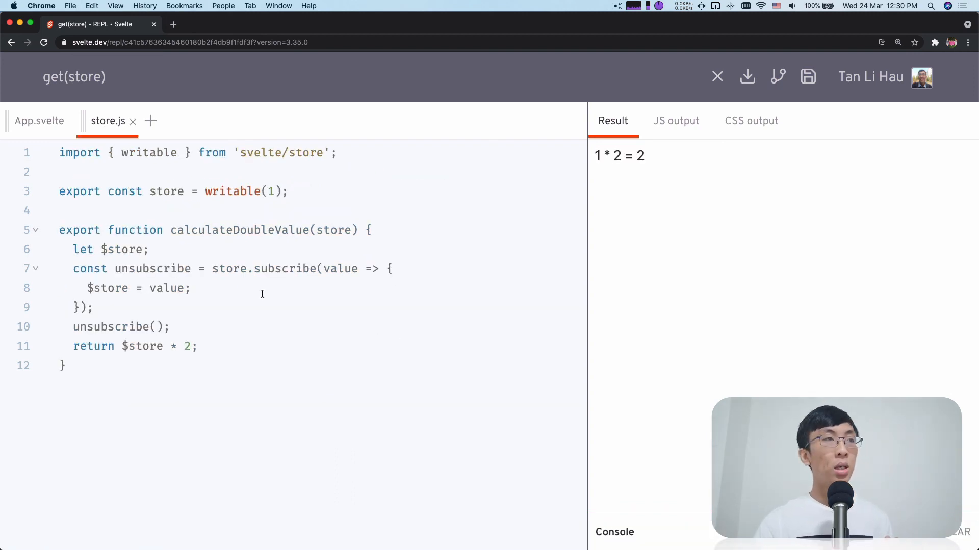
- Add get to the svelte/store import and change the declaration to `let $store = get(store);`
left_click_drag(73, 269, 170, 326)
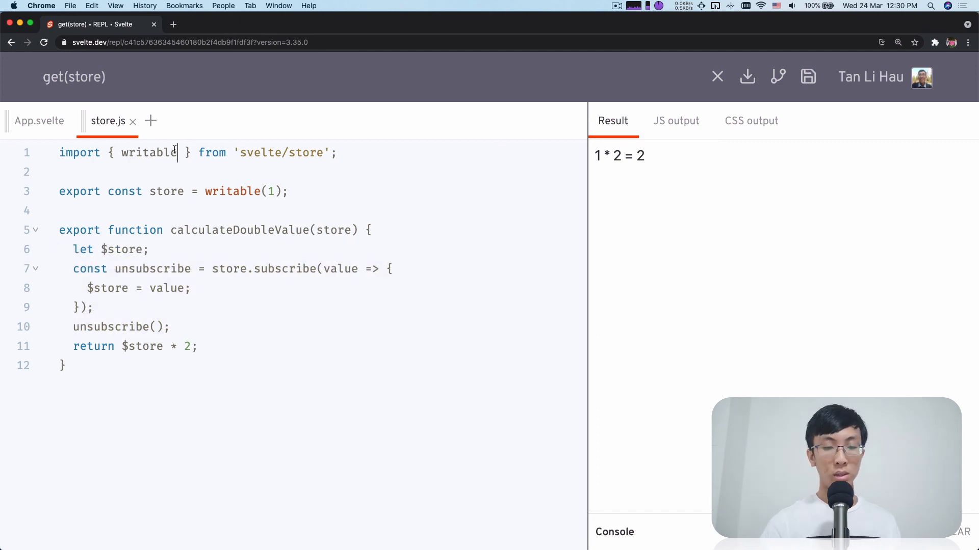
type(", get")
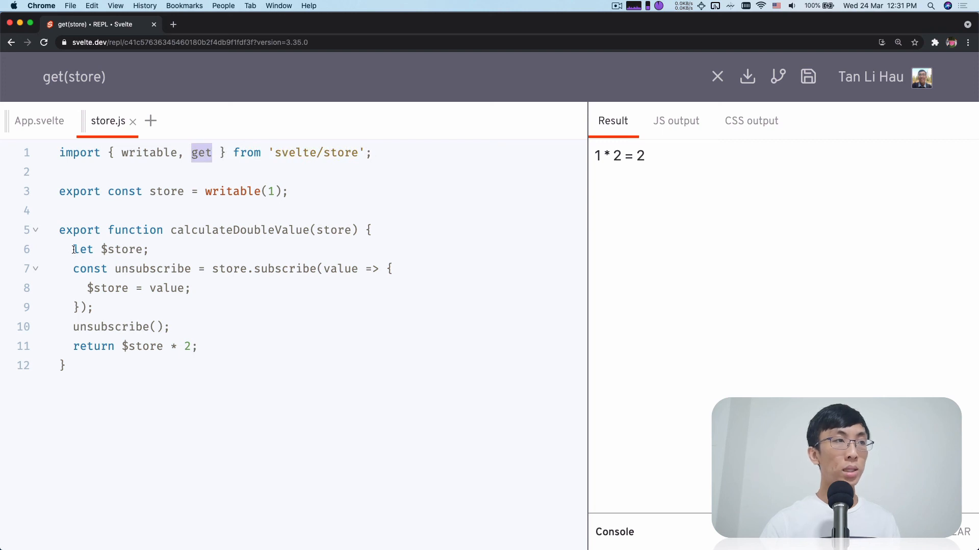
left_click_drag(73, 249, 170, 327)
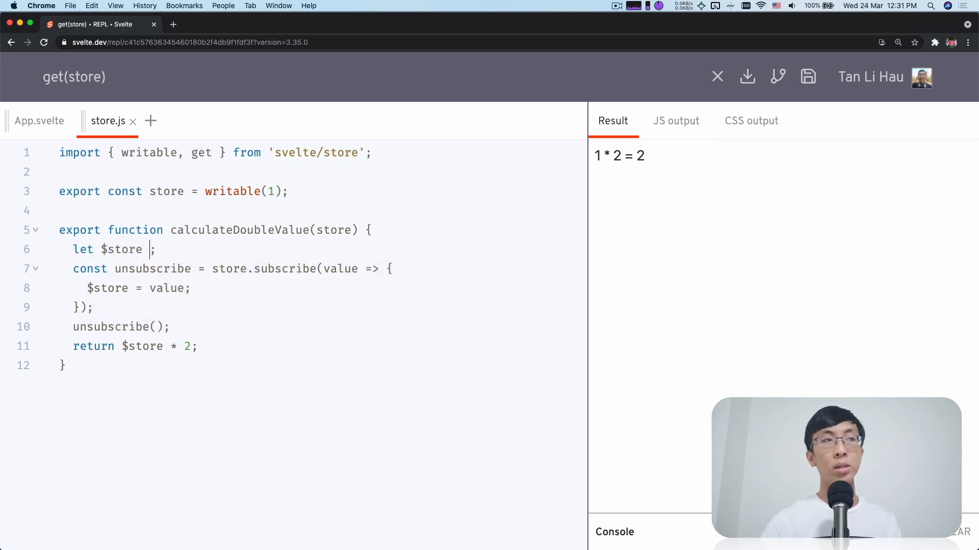
type("= get(store)")
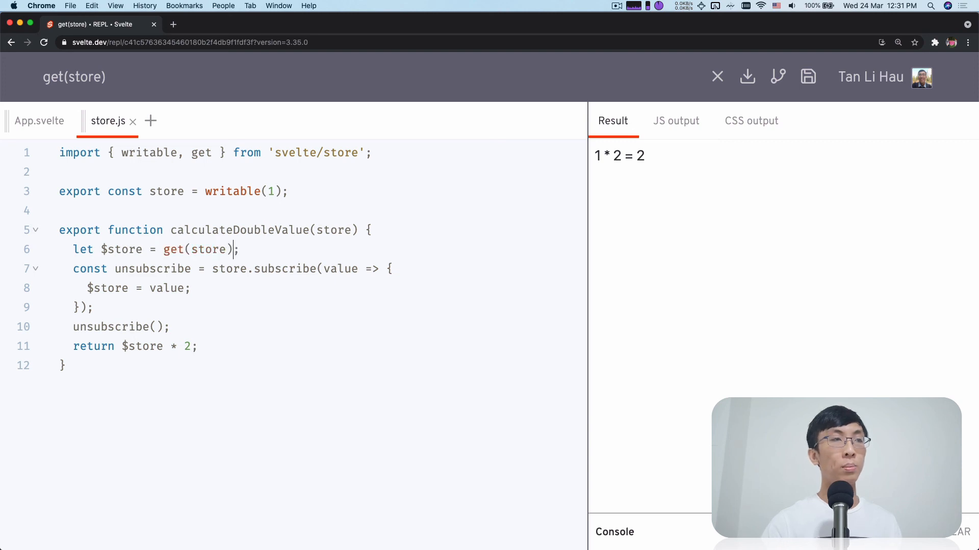